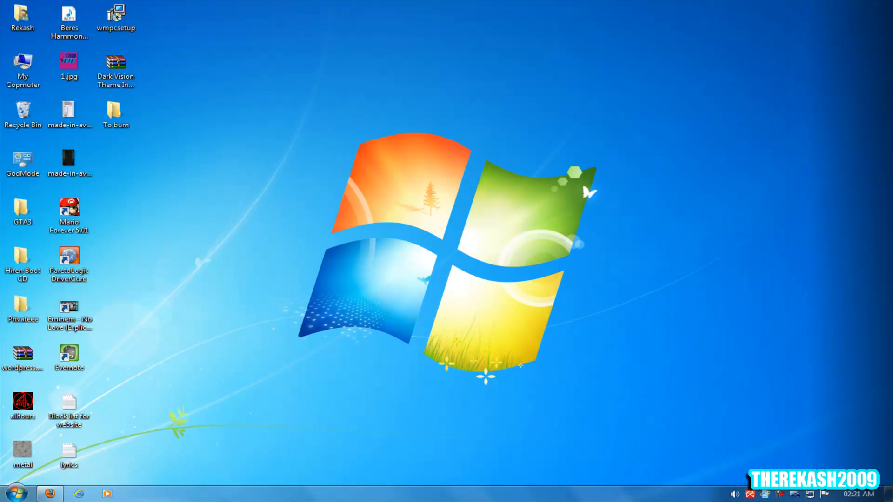
mouse_move(547, 402)
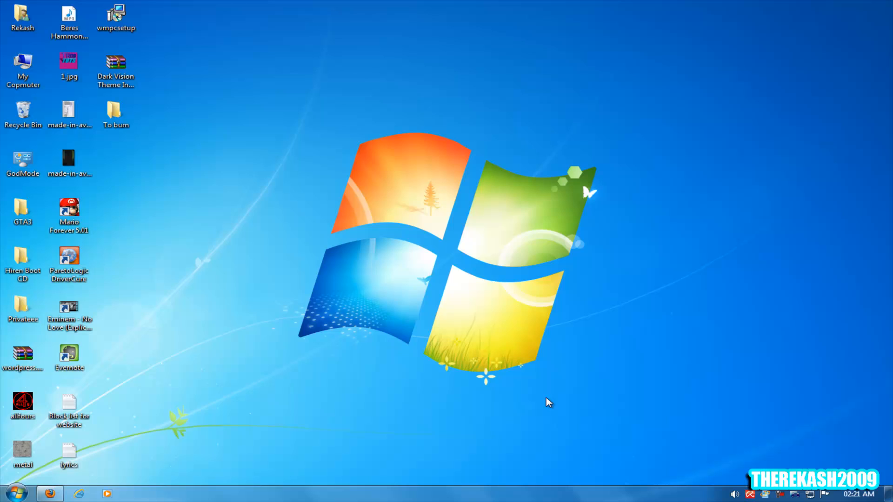
mouse_move(392, 375)
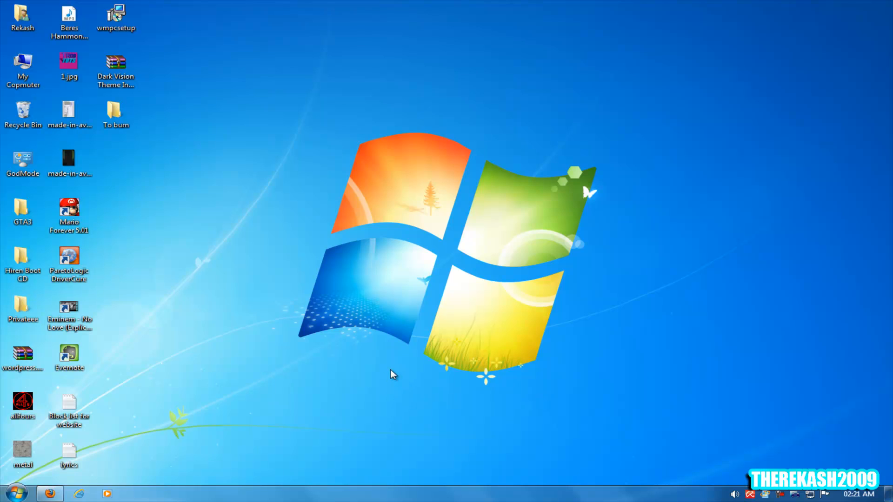
mouse_move(396, 372)
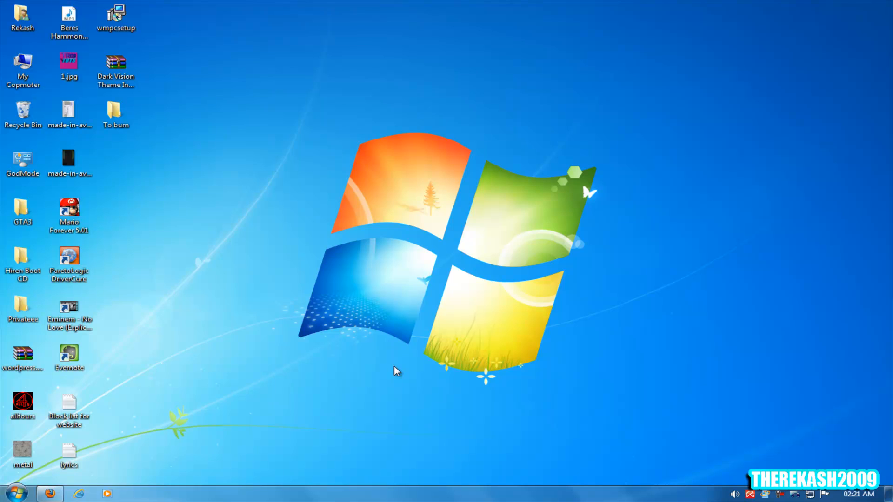
mouse_move(353, 380)
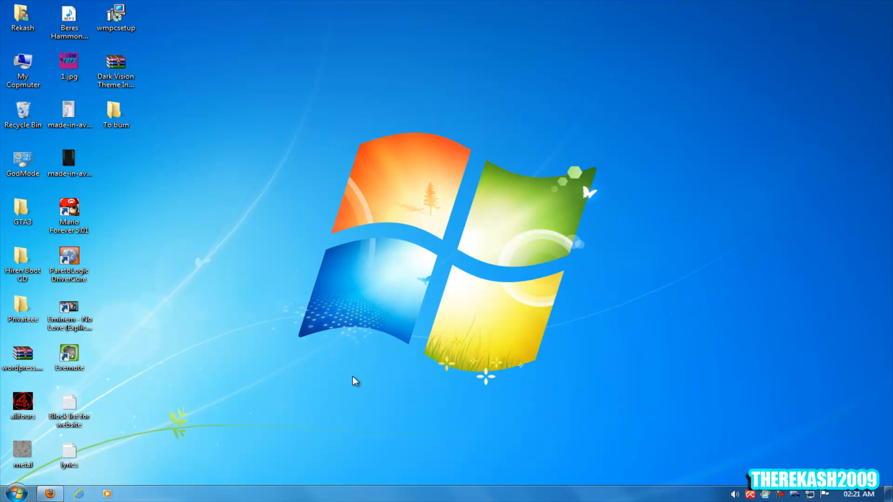
mouse_move(353, 373)
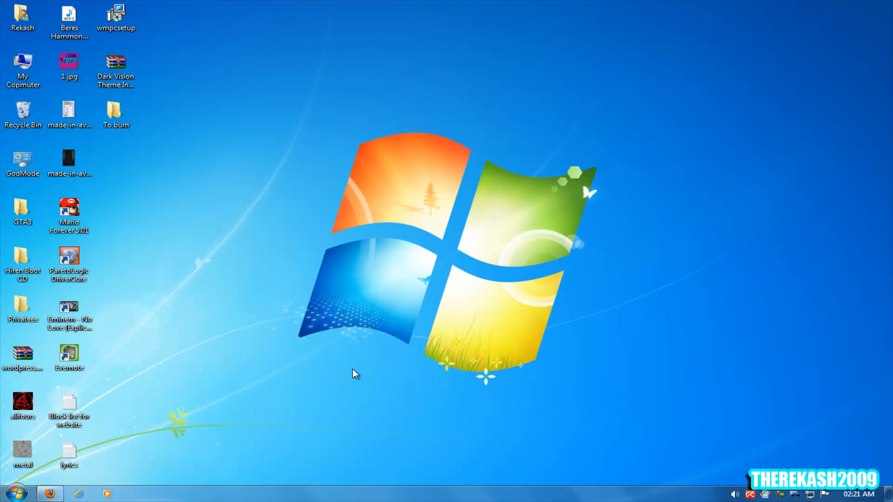
mouse_move(22, 453)
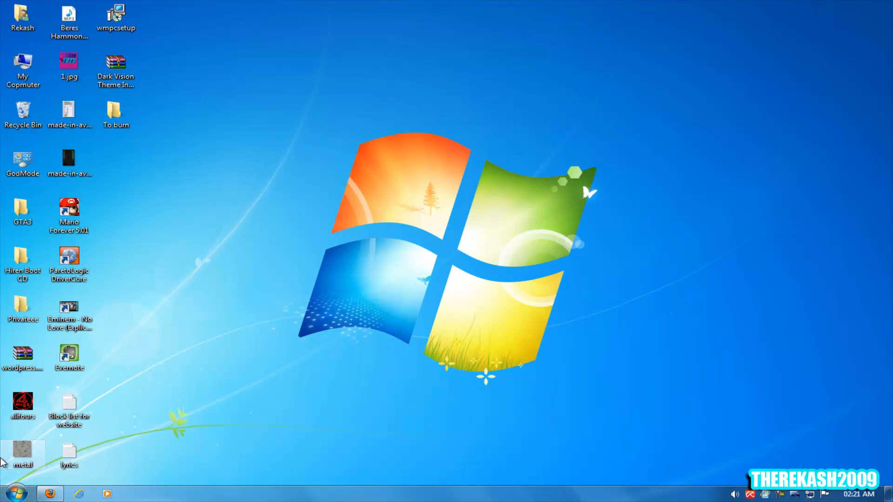
Browse rekash.com to the All Full Software Downloads page for the Track Your STOLEN Laptop tool
left_click(50, 494)
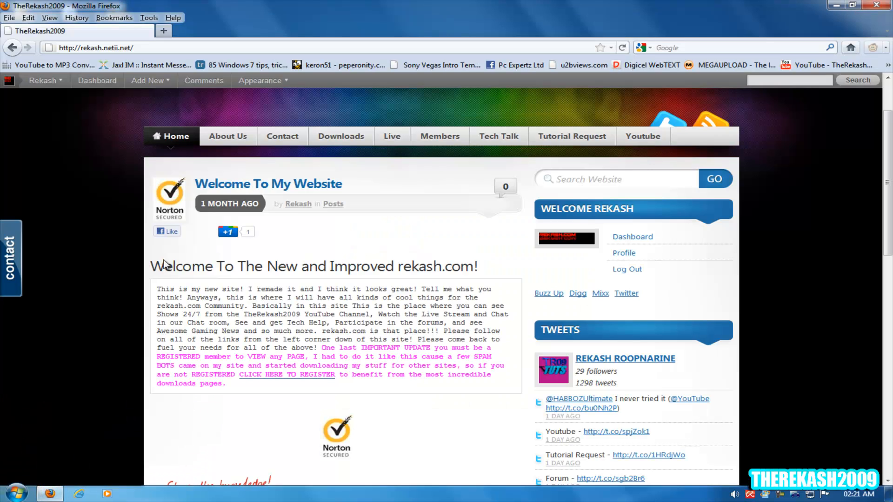
mouse_move(342, 136)
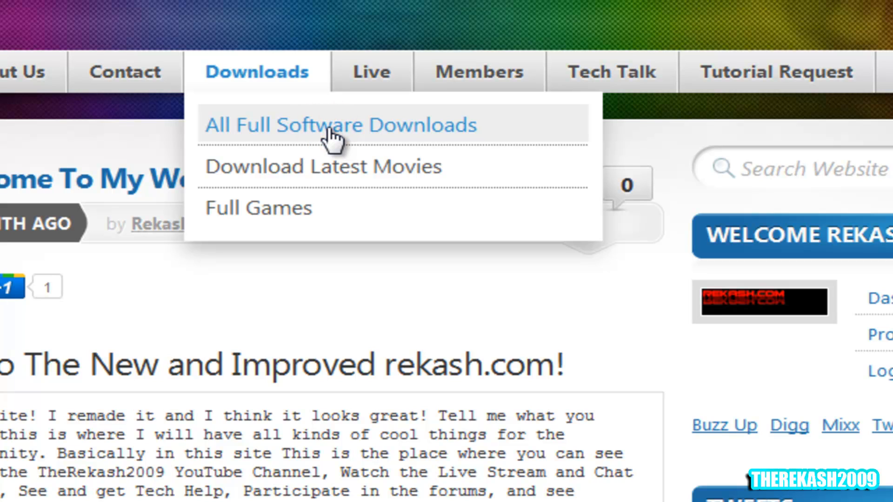
left_click(341, 125)
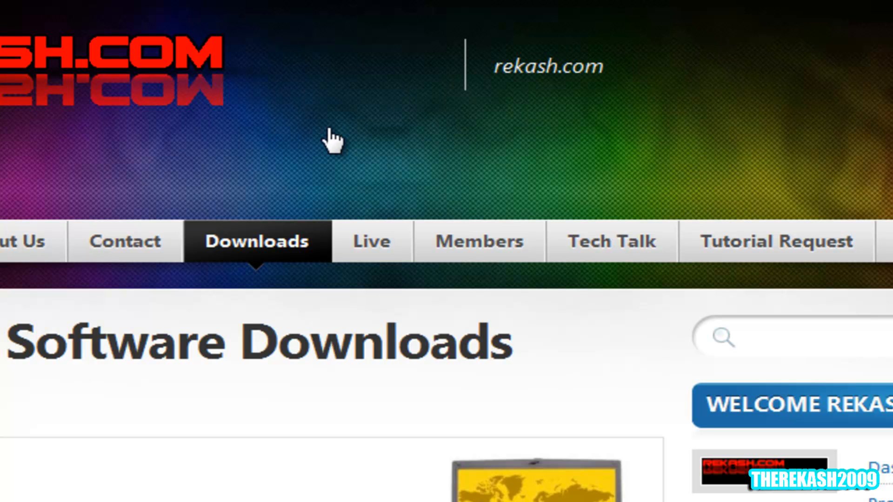
mouse_move(331, 140)
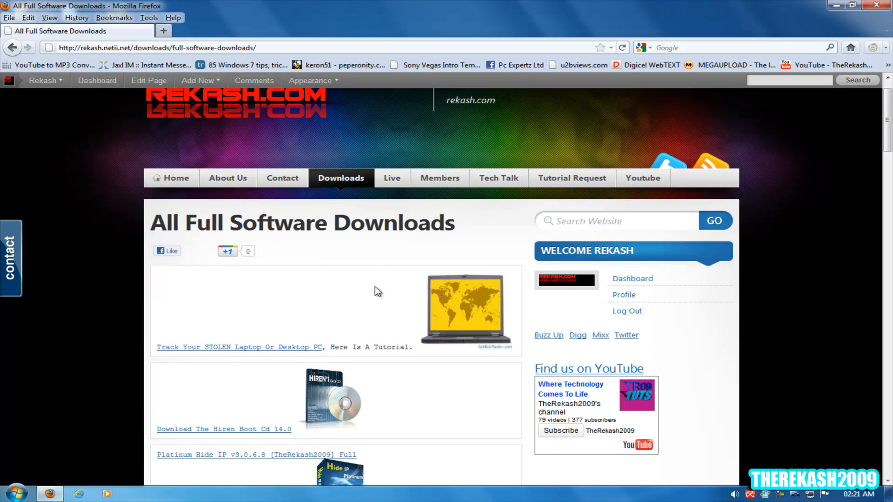
mouse_move(221, 351)
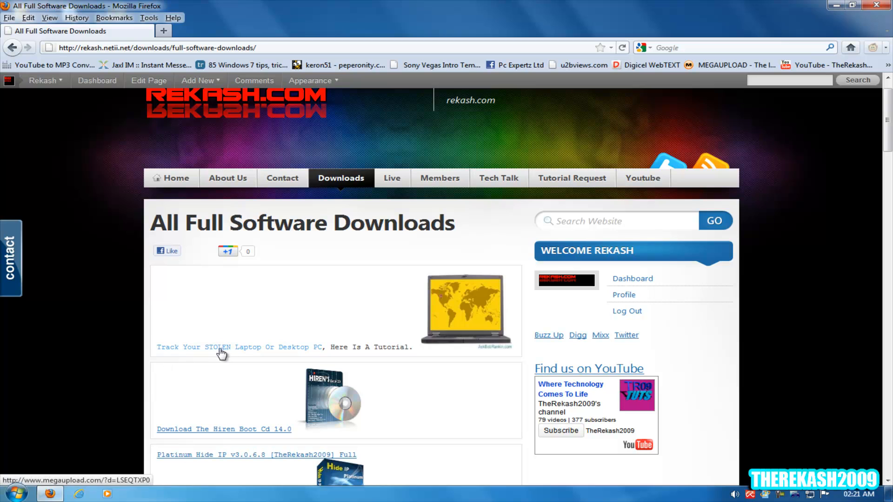
mouse_move(223, 351)
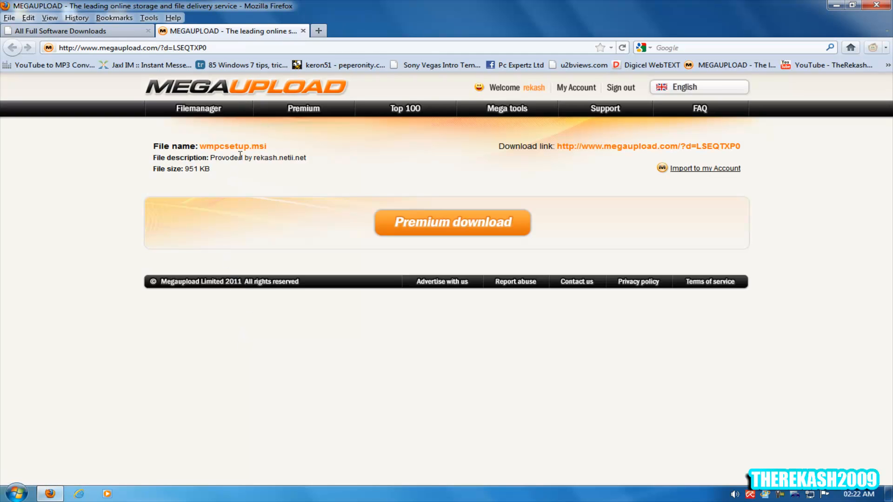
mouse_move(693, 222)
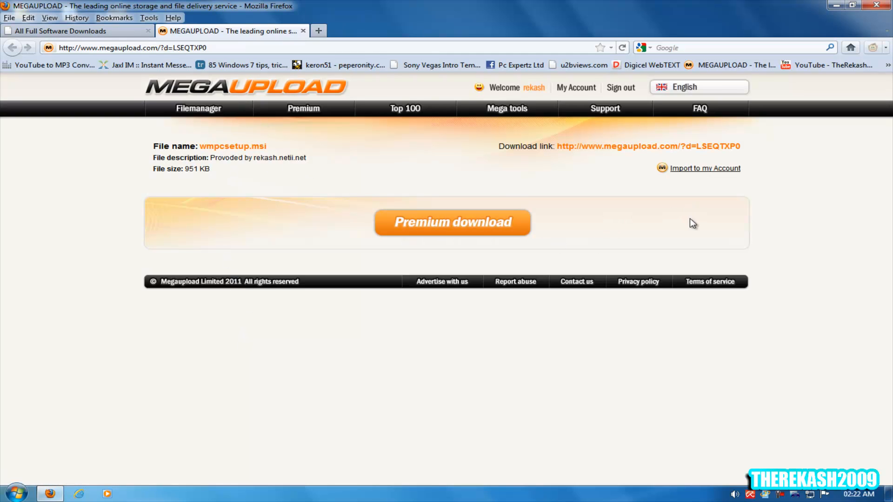
mouse_move(242, 34)
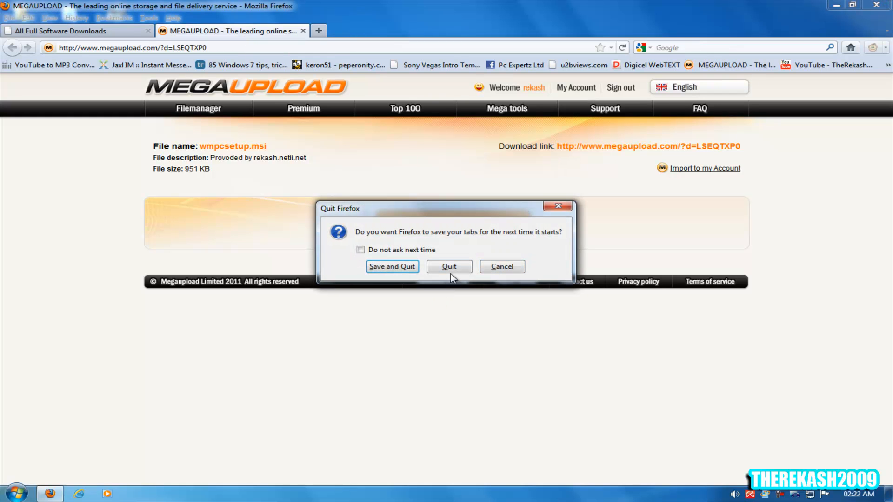
Quit Firefox from the wmpcsetup.msi download page without saving tabs
left_click(448, 267)
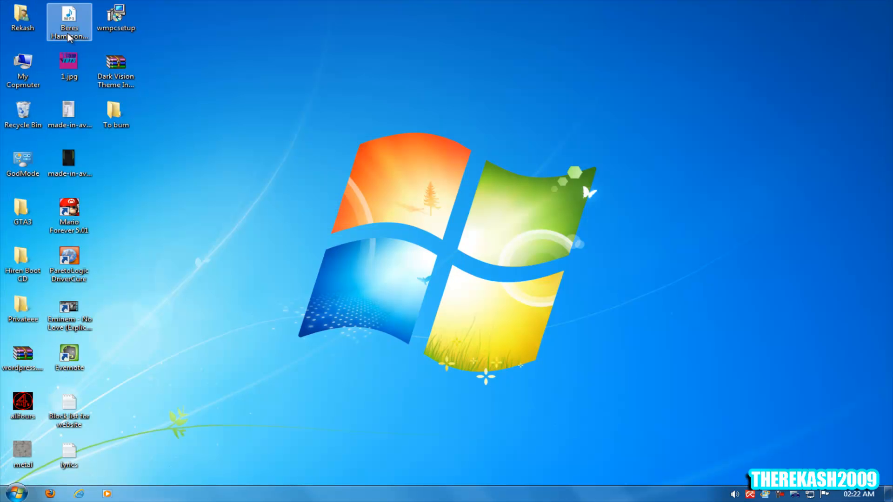
Run wmpcsetup and install Where's My PC!? into the default Program Files folder
double_click(115, 19)
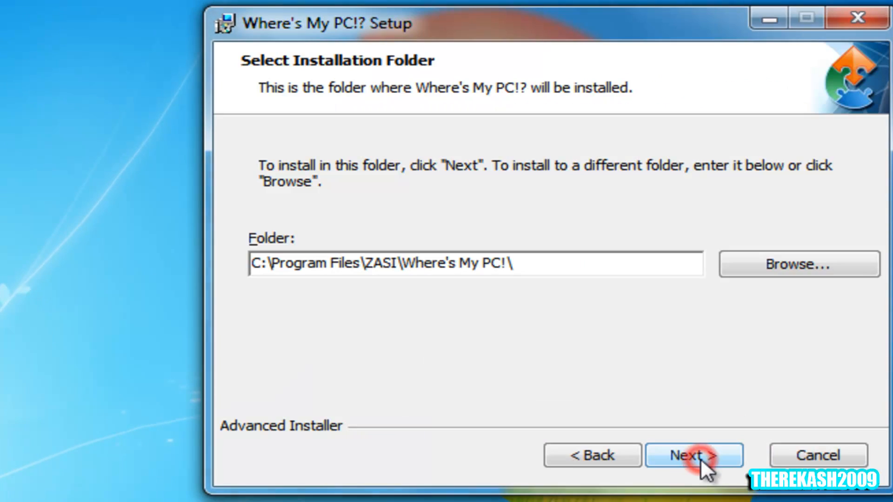
left_click(694, 455)
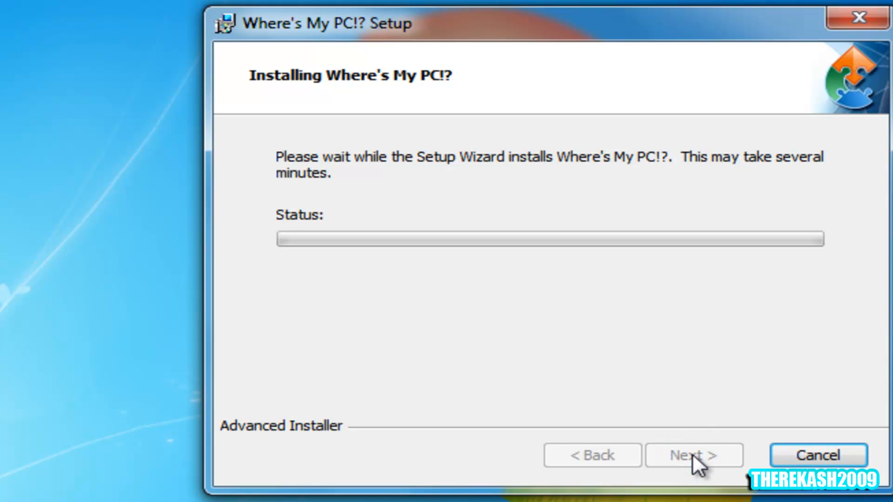
mouse_move(692, 467)
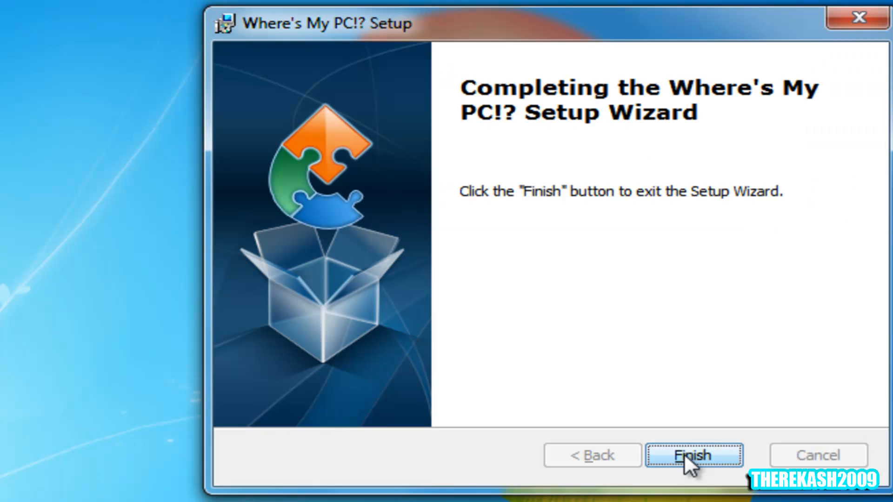
left_click(693, 455)
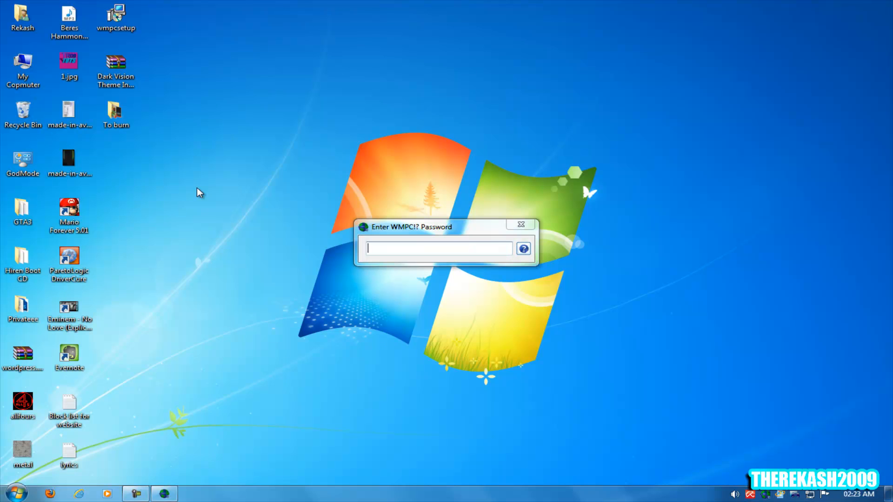
Submit the WMPC password to reach the main window with IP and location records
left_click(523, 249)
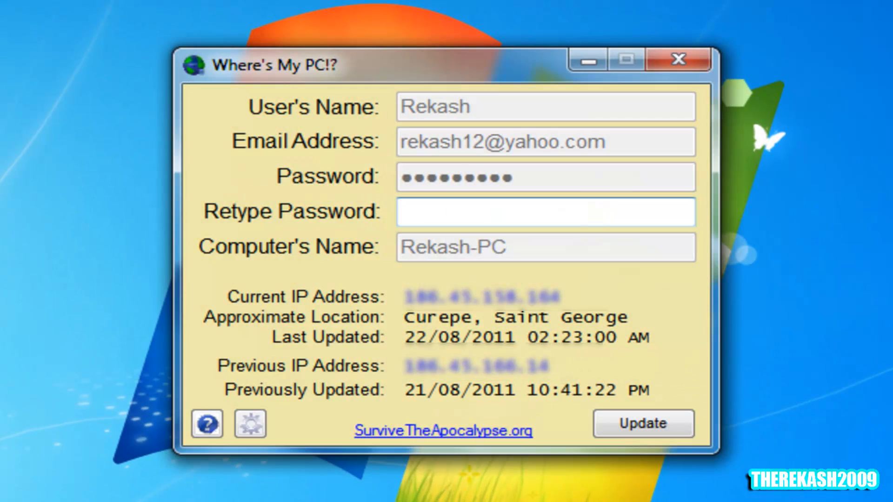
left_click(545, 212)
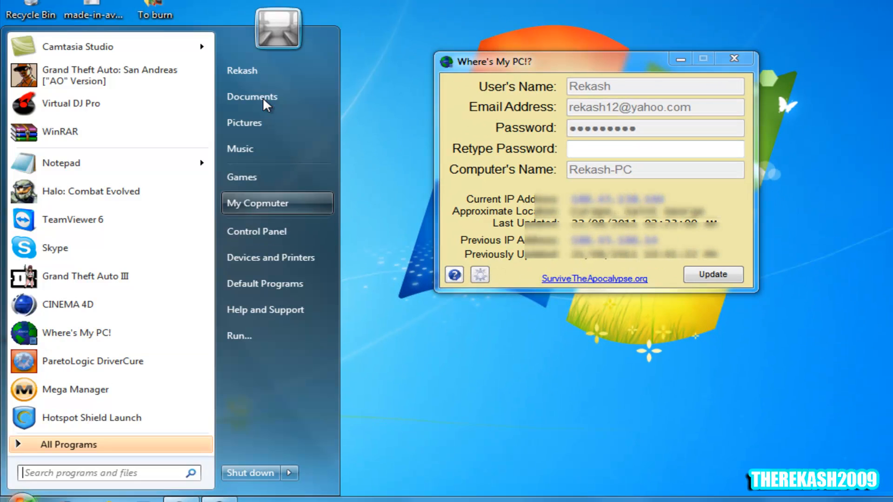
right_click(258, 203)
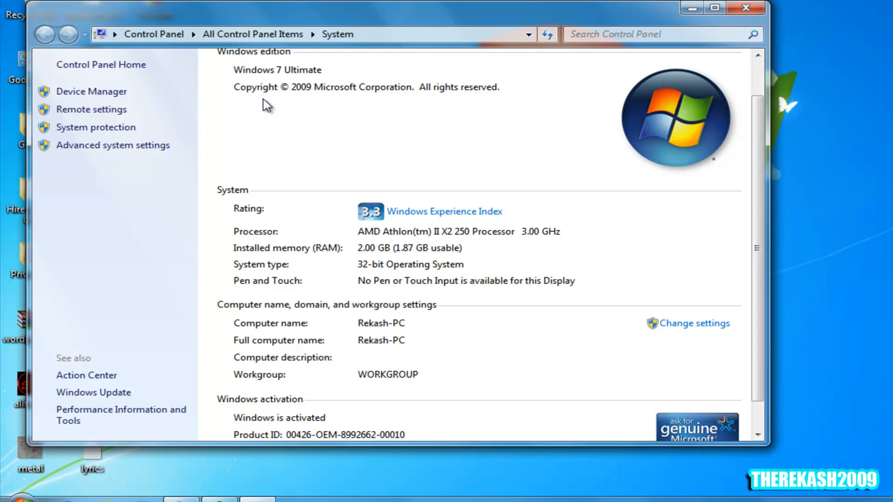
left_click(11, 501)
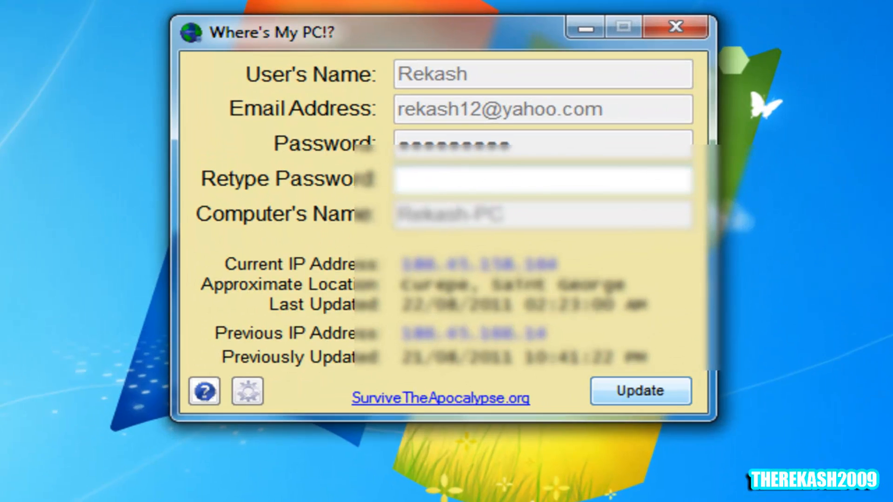
Attempt to update the user details and dismiss the password mismatch warning
left_click(639, 392)
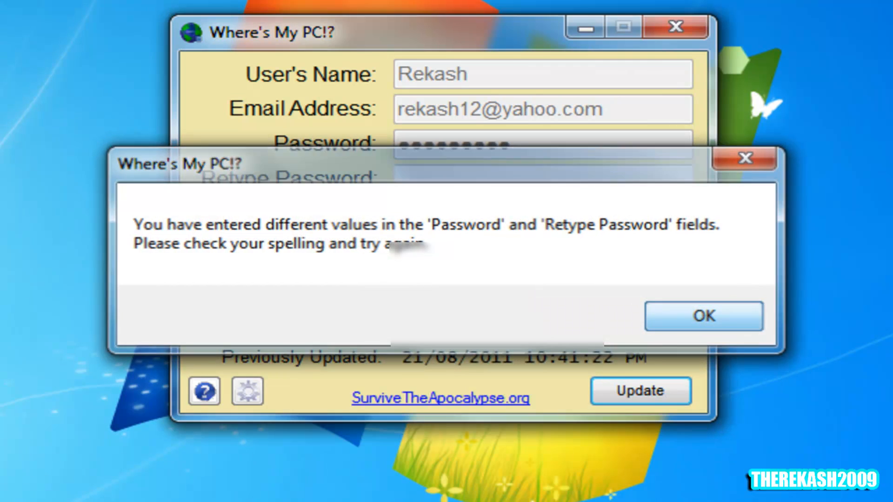
left_click(703, 316)
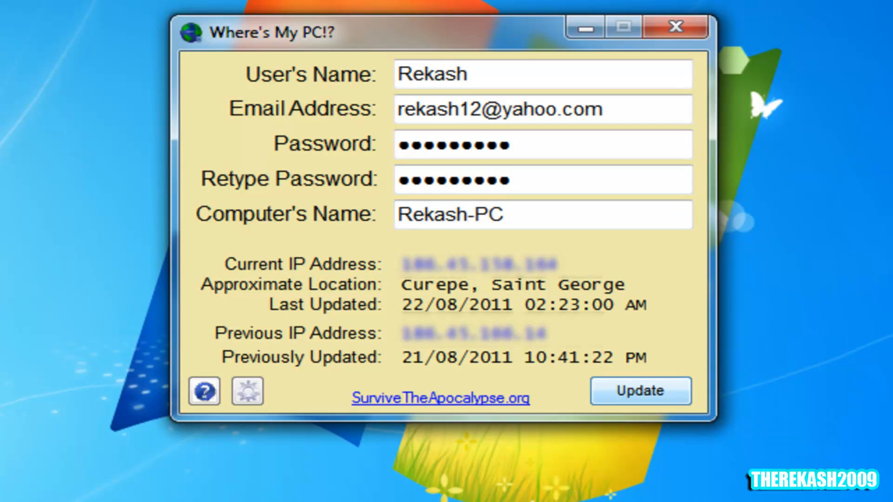
Save the details, refresh the location to 22/08/2011 02:24:22 AM, and close the app
left_click(640, 392)
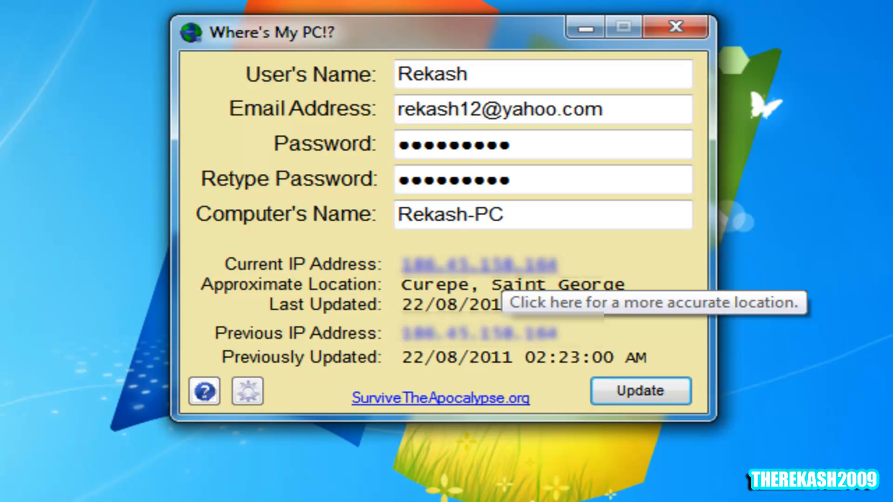
left_click(639, 392)
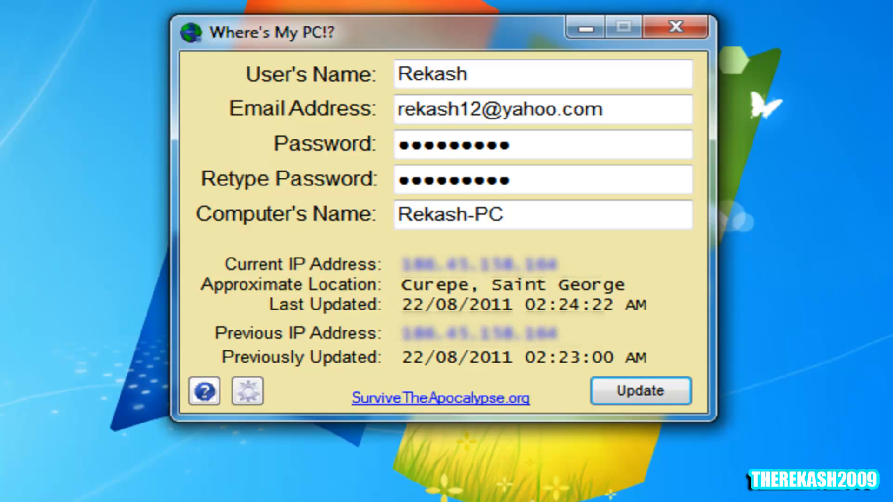
mouse_move(478, 333)
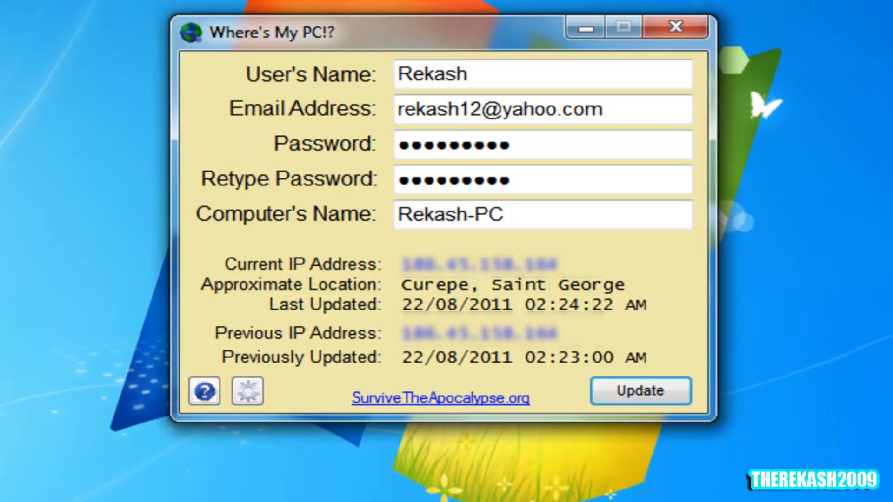
left_click(675, 27)
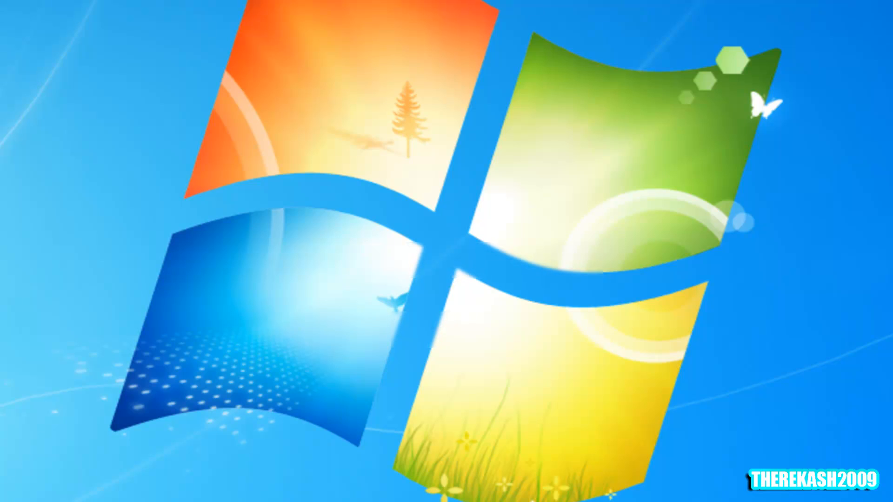